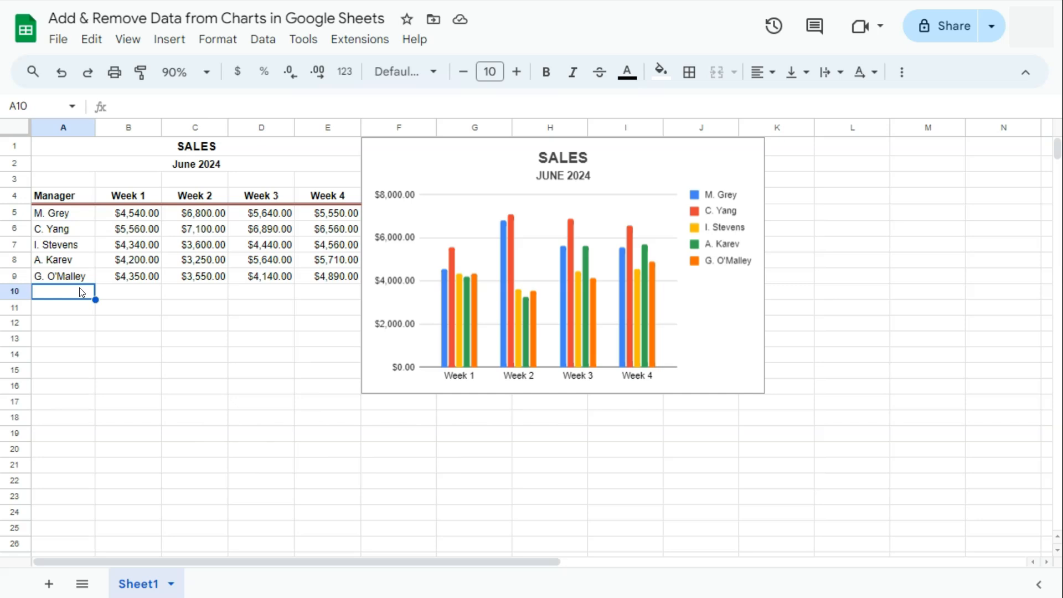
Add a D. Shepherd row with weekly sales 4000, 5000, 6000 and 4500.
text(D. Shepherd)
click(328, 291)
text(4500)
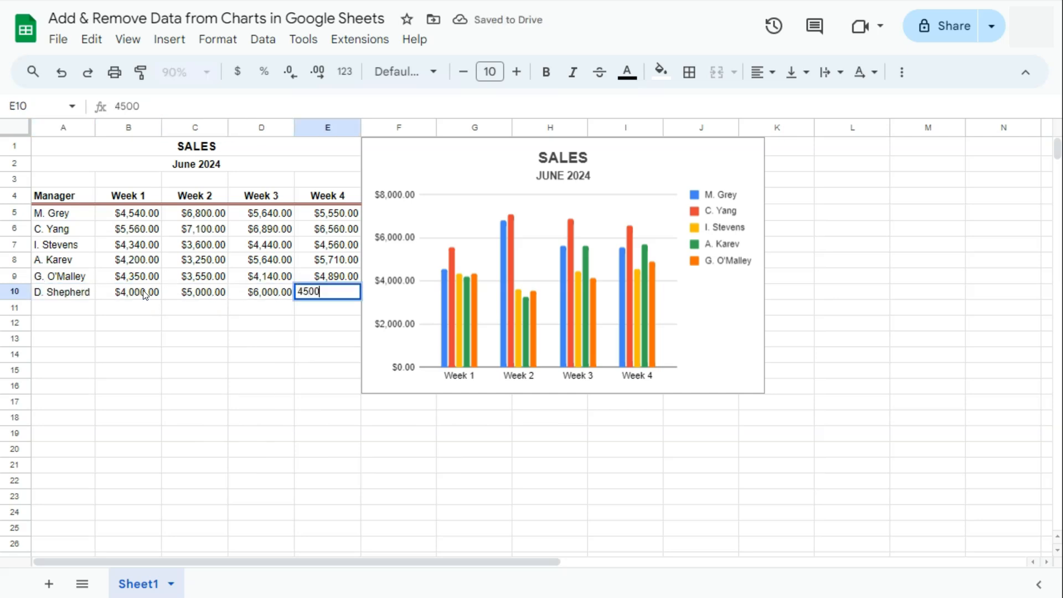
key(Enter)
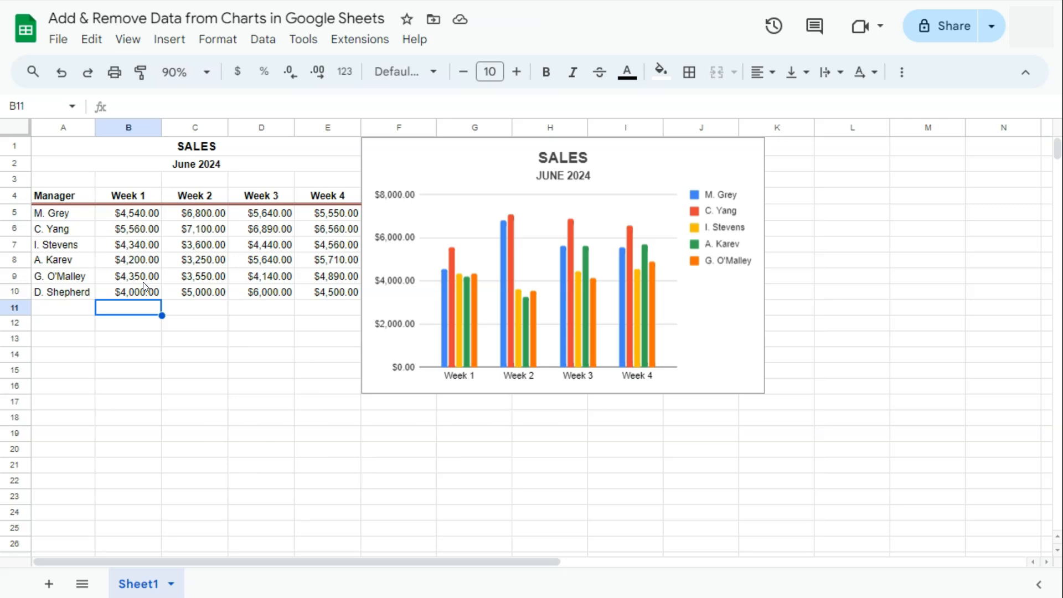
mouse_move(648, 192)
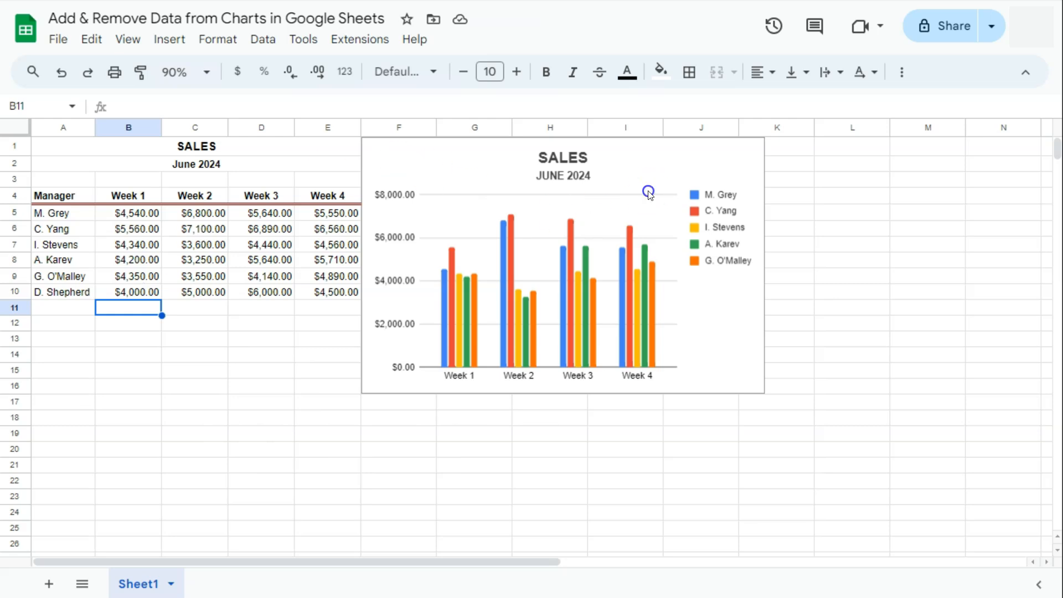
Select the SALES chart and choose Edit chart from its menu.
click(649, 192)
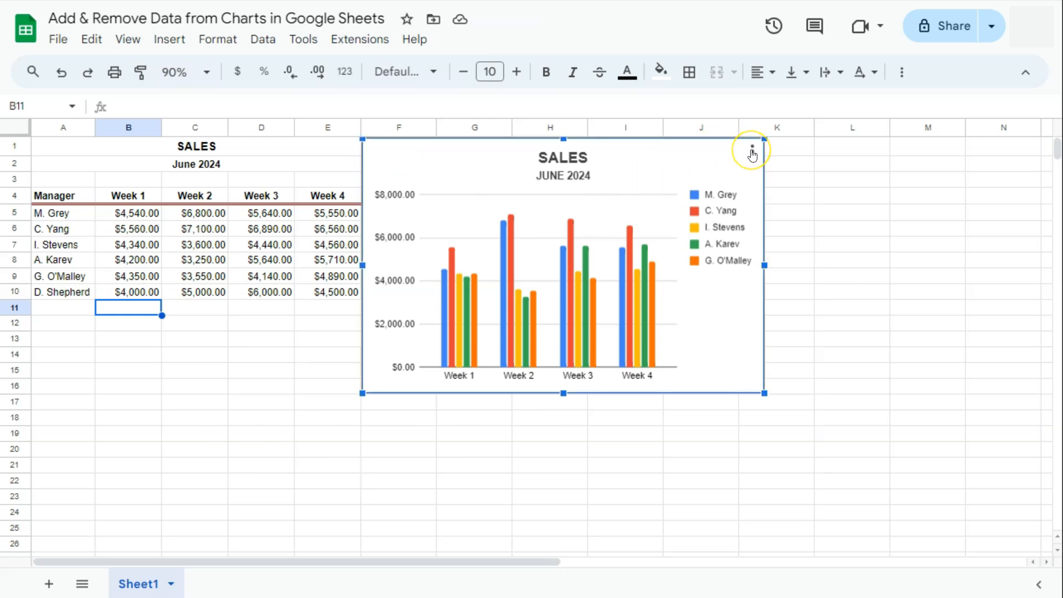
click(752, 148)
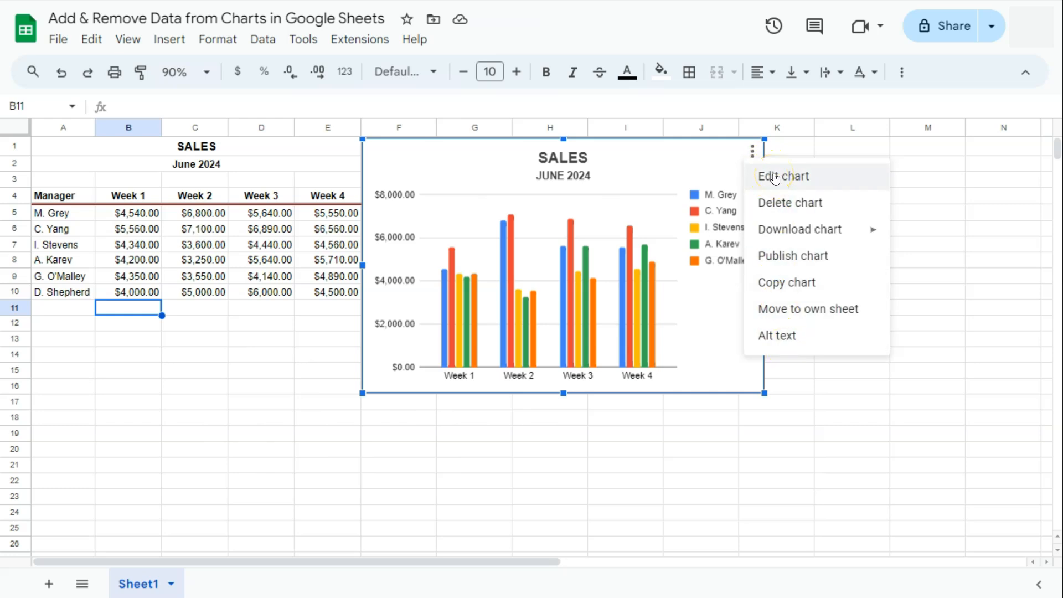
click(782, 176)
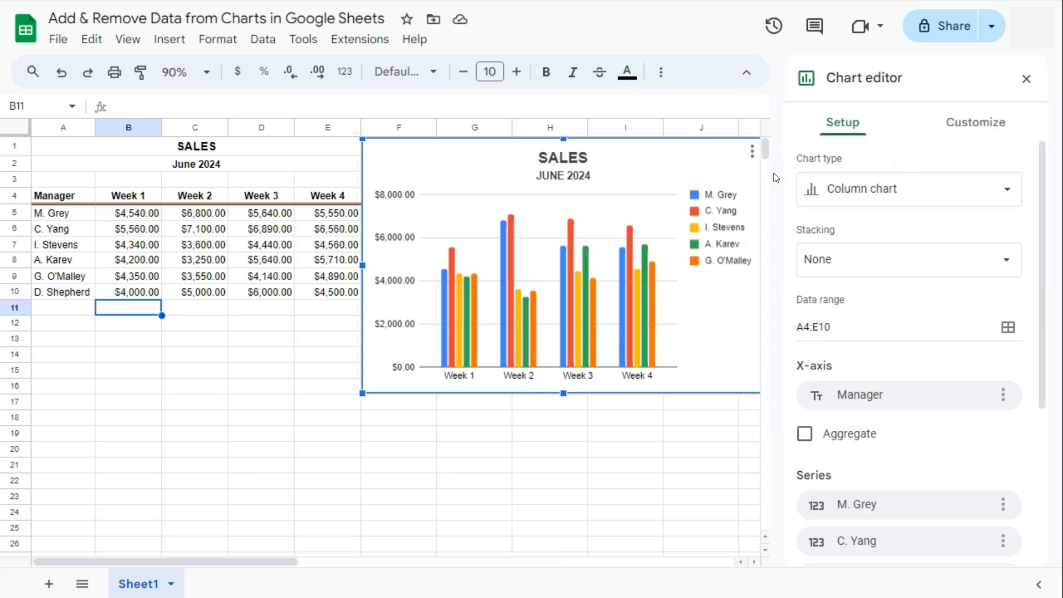
mouse_move(874, 469)
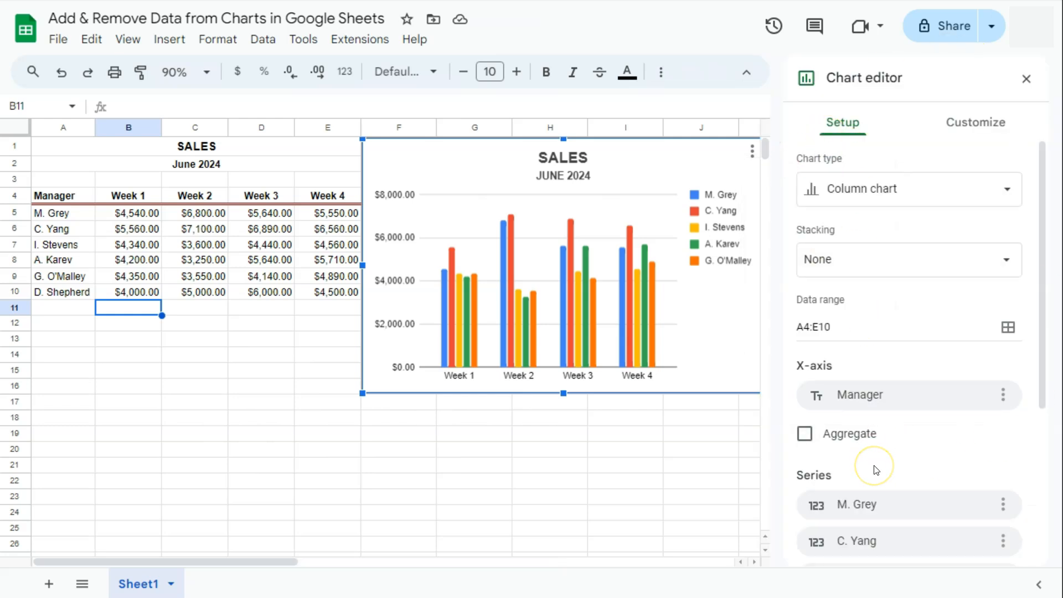
mouse_move(807, 364)
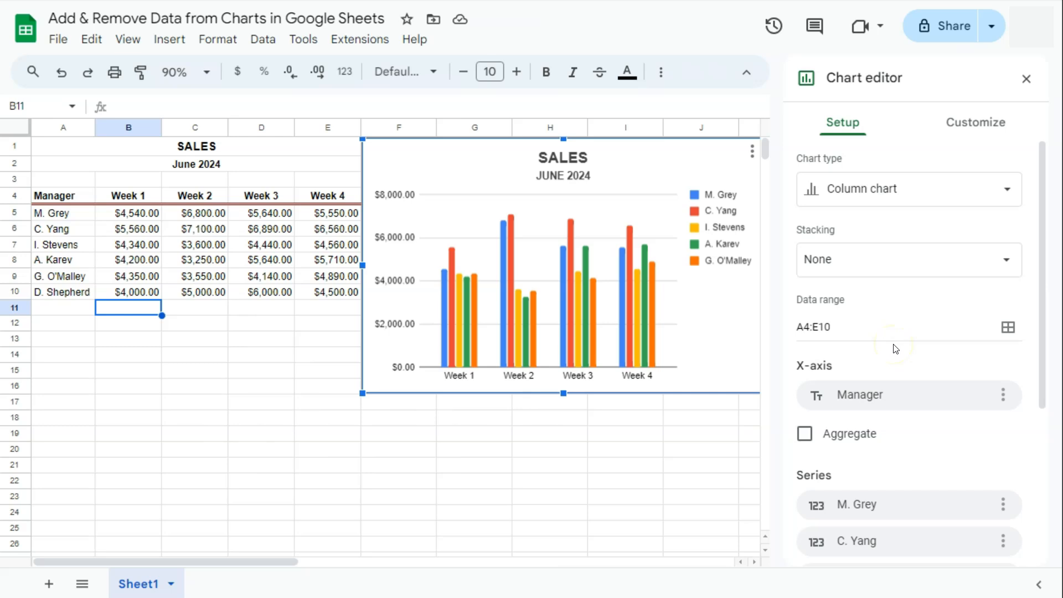
scroll(down, 3)
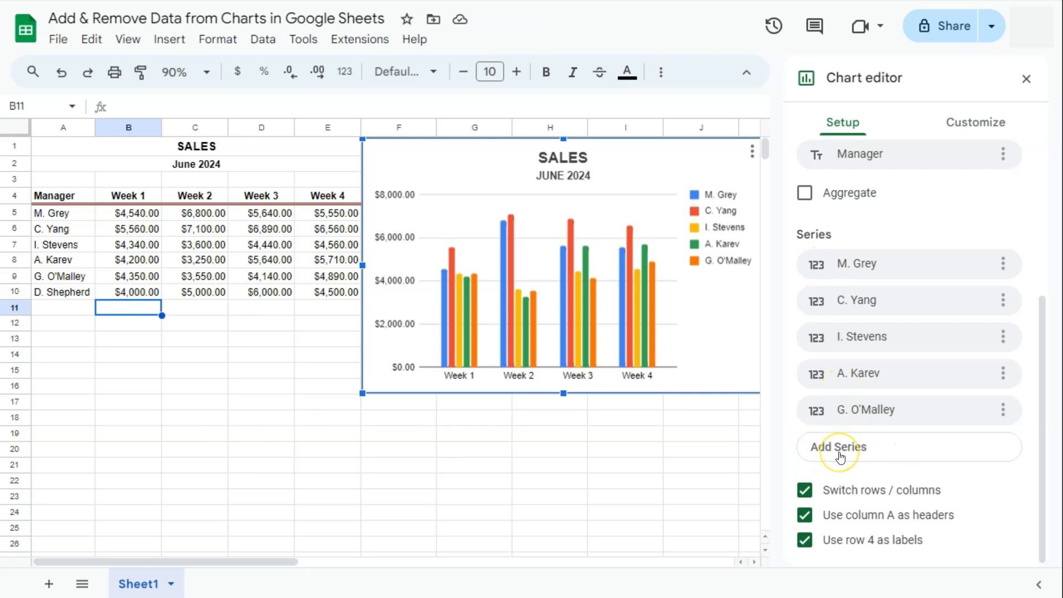
click(838, 447)
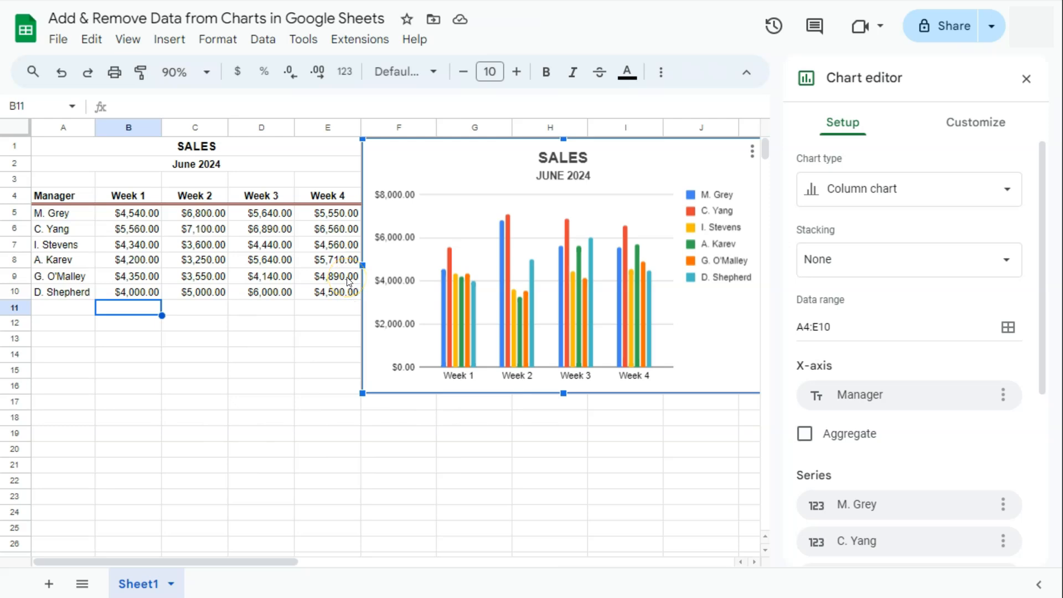
mouse_move(474, 234)
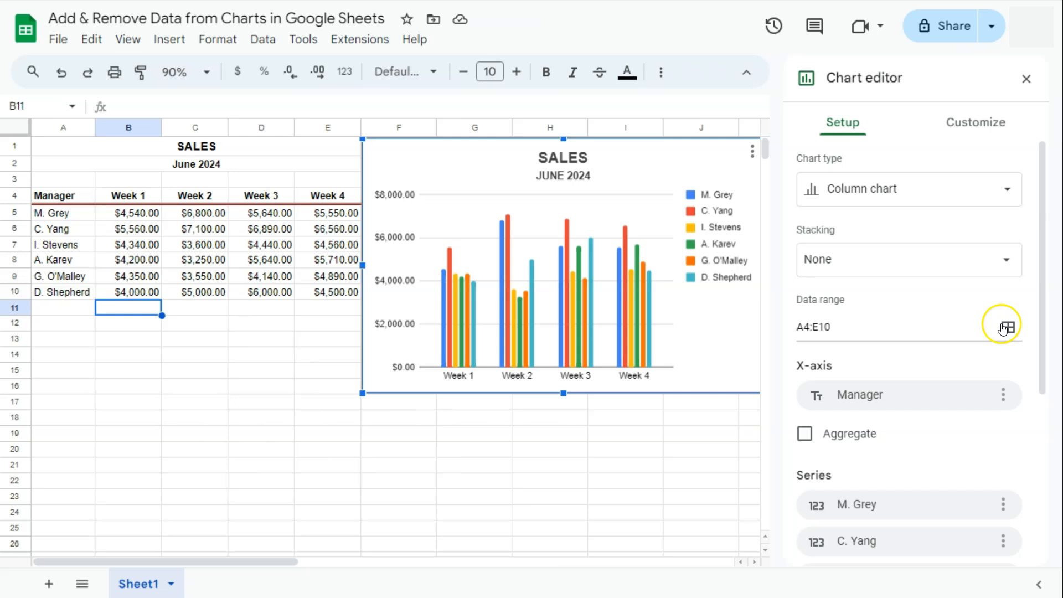
mouse_move(1004, 341)
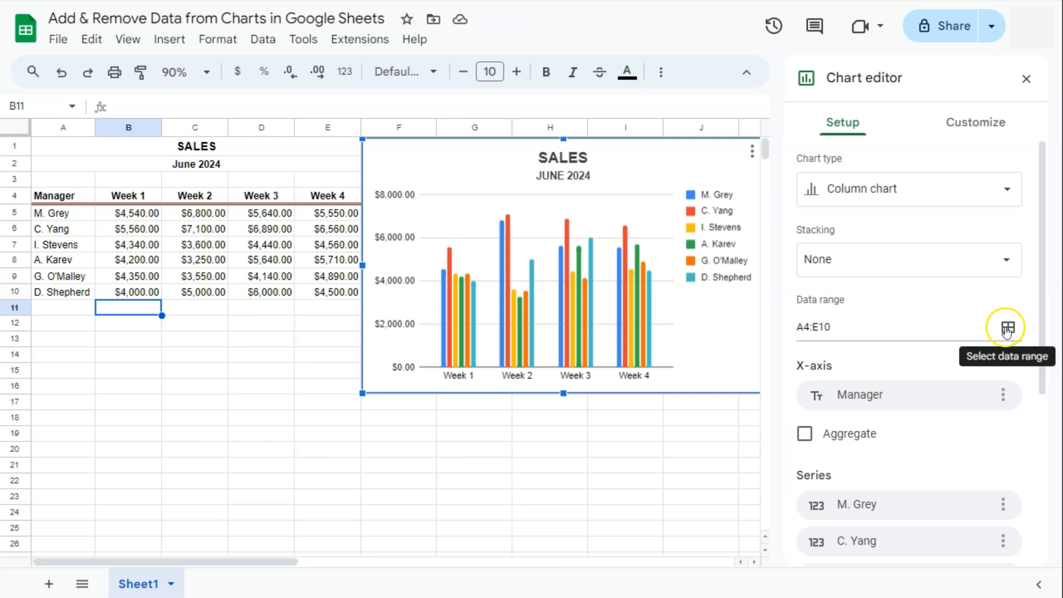
click(1007, 326)
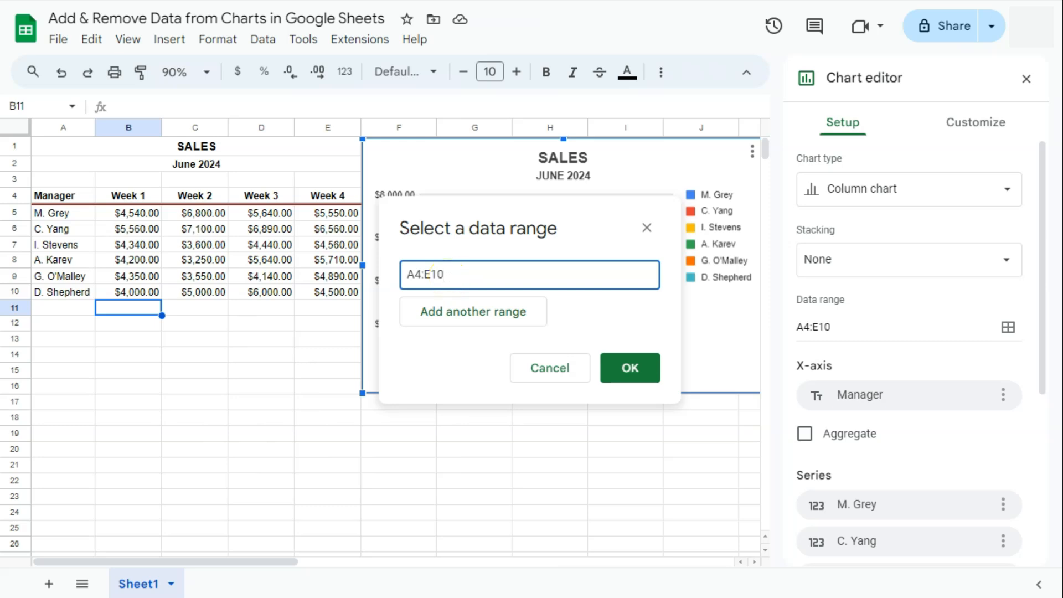
triple_click(426, 275)
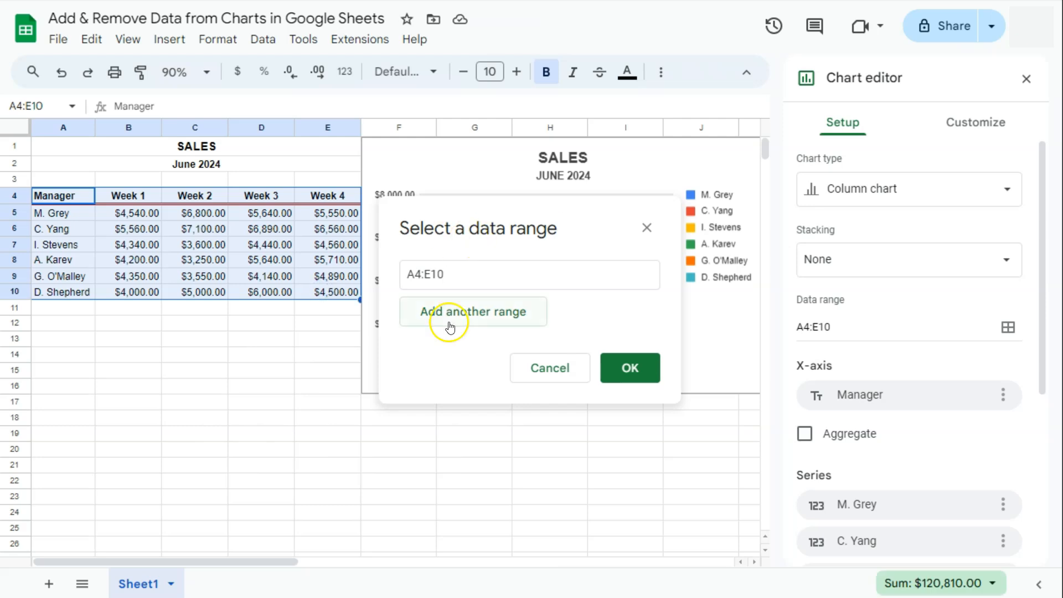
click(630, 368)
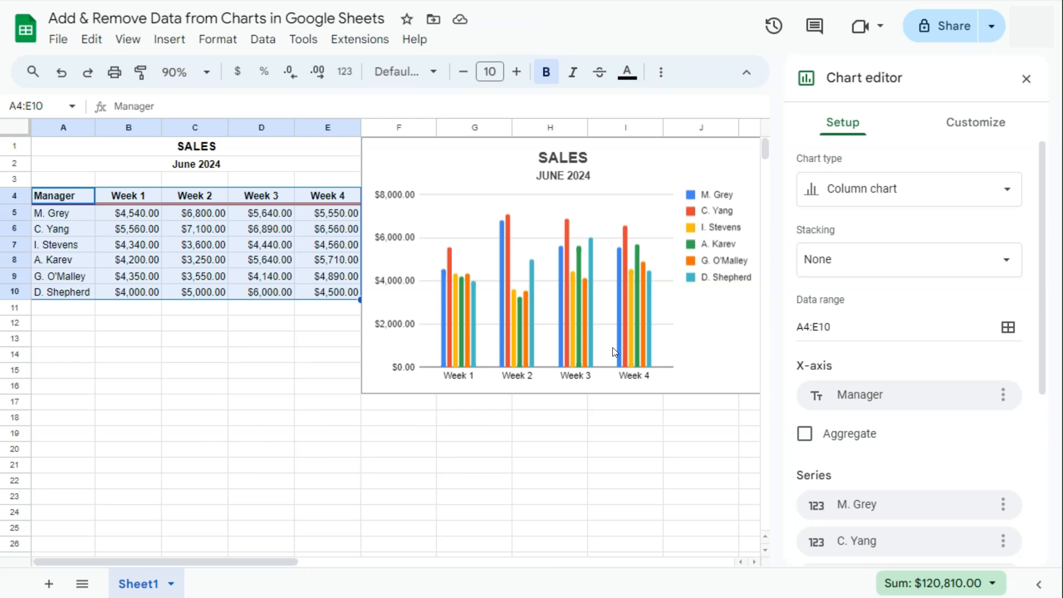
mouse_move(681, 313)
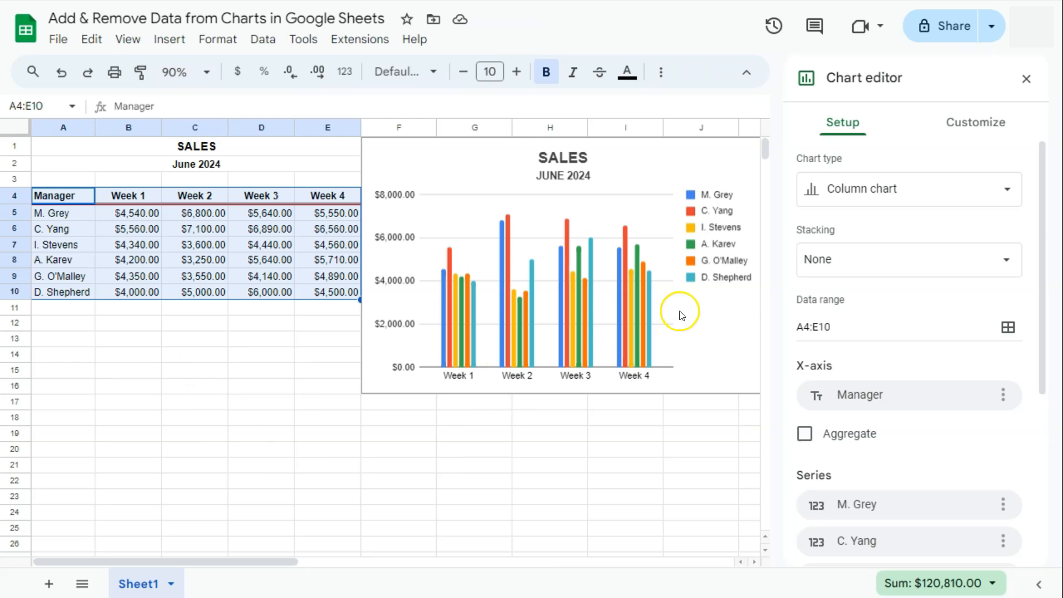
Remove the I. Stevens series from the chart's Series list.
scroll(down, 3)
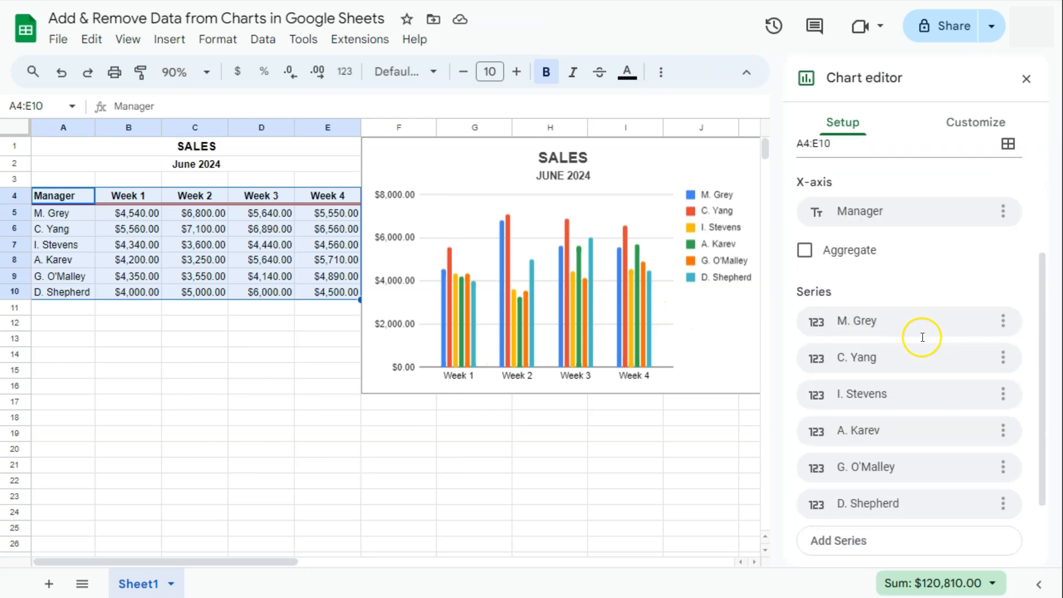
scroll(down, 3)
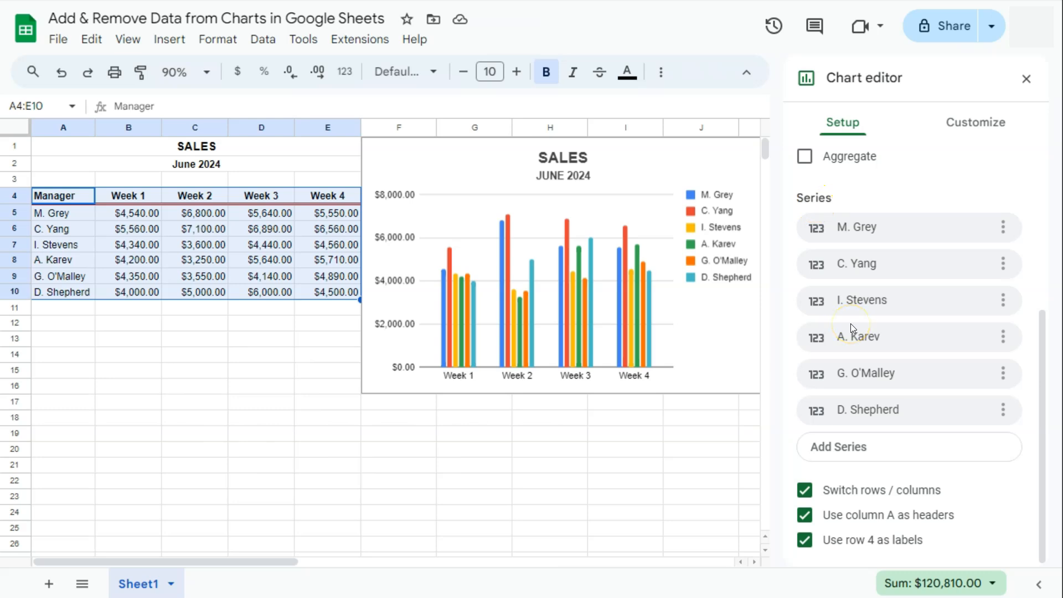
mouse_move(1002, 300)
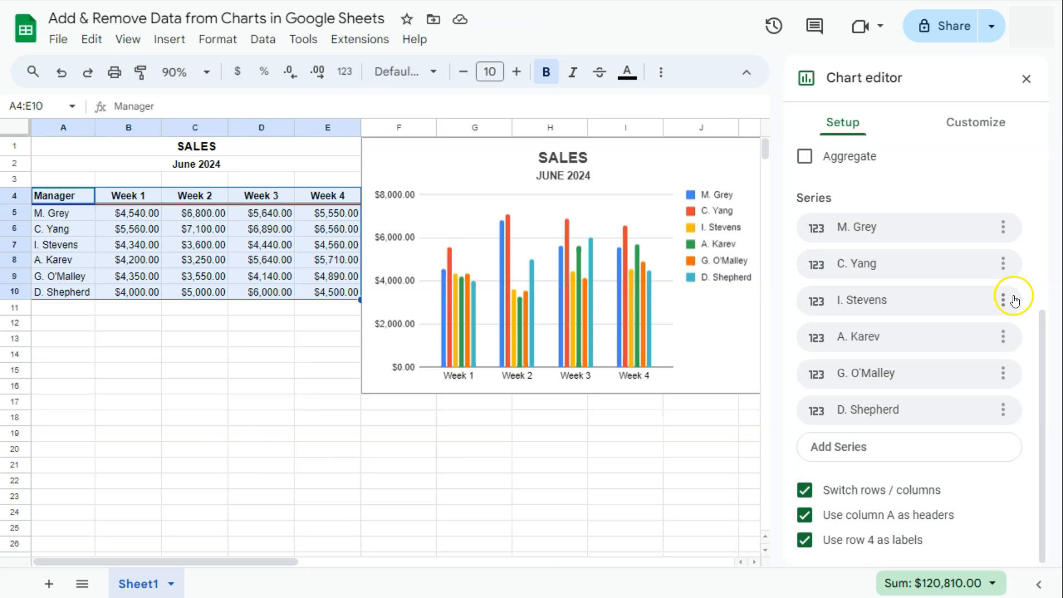
mouse_move(899, 295)
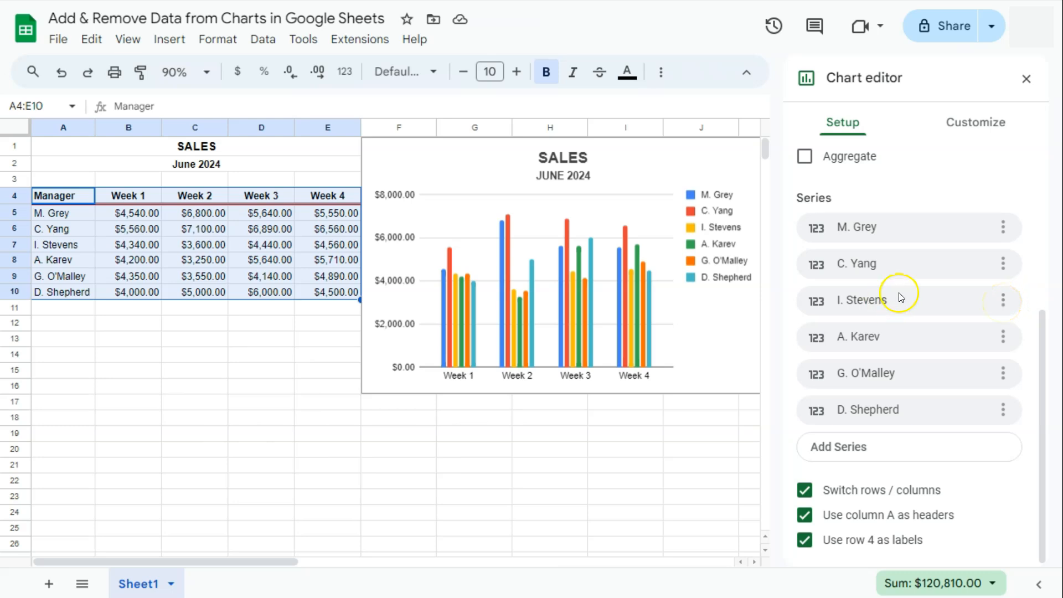
mouse_move(877, 303)
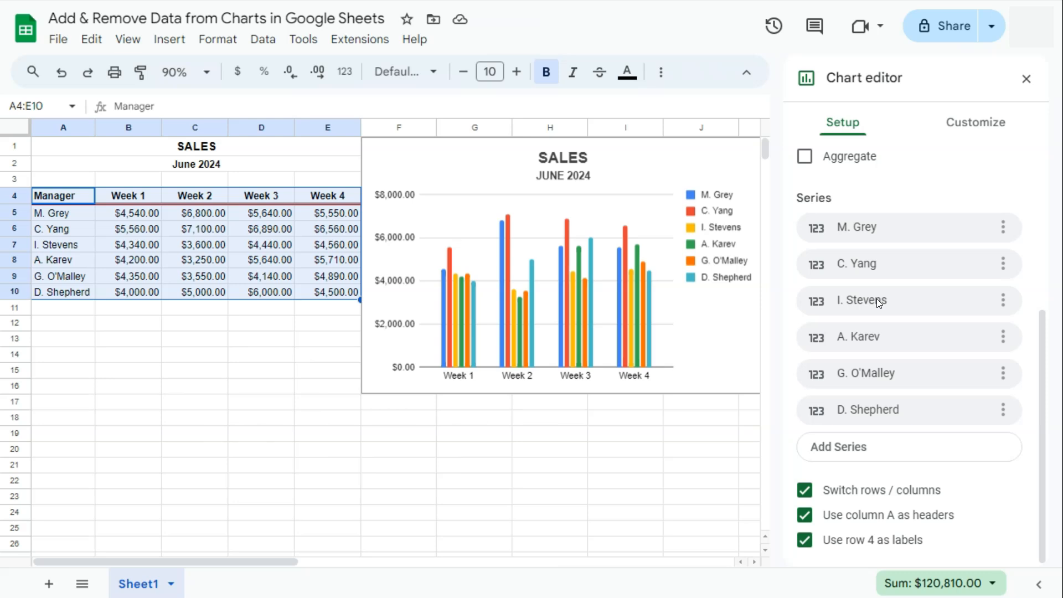
mouse_move(1002, 303)
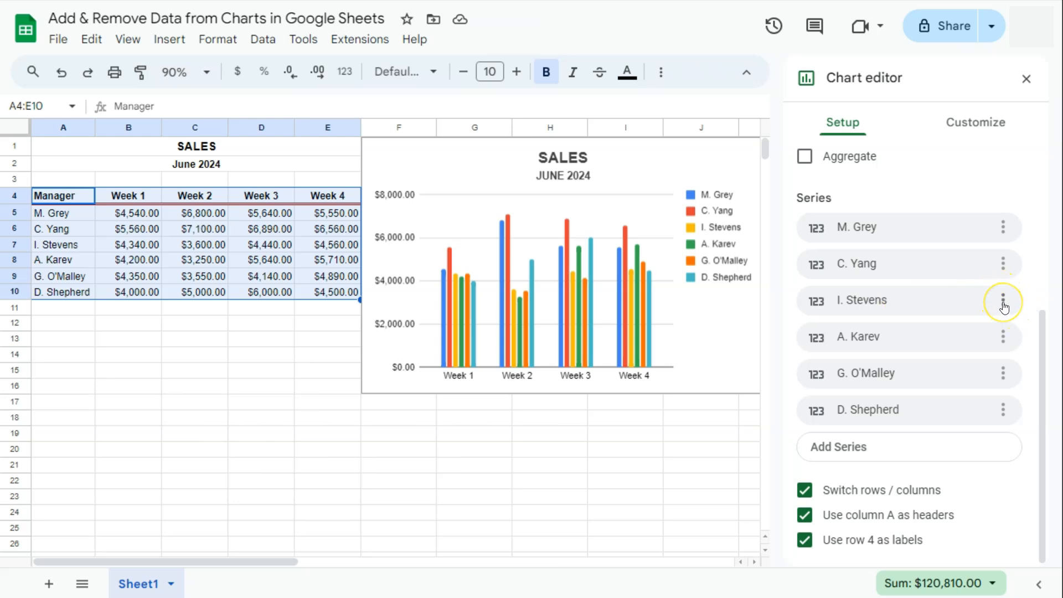
click(1001, 300)
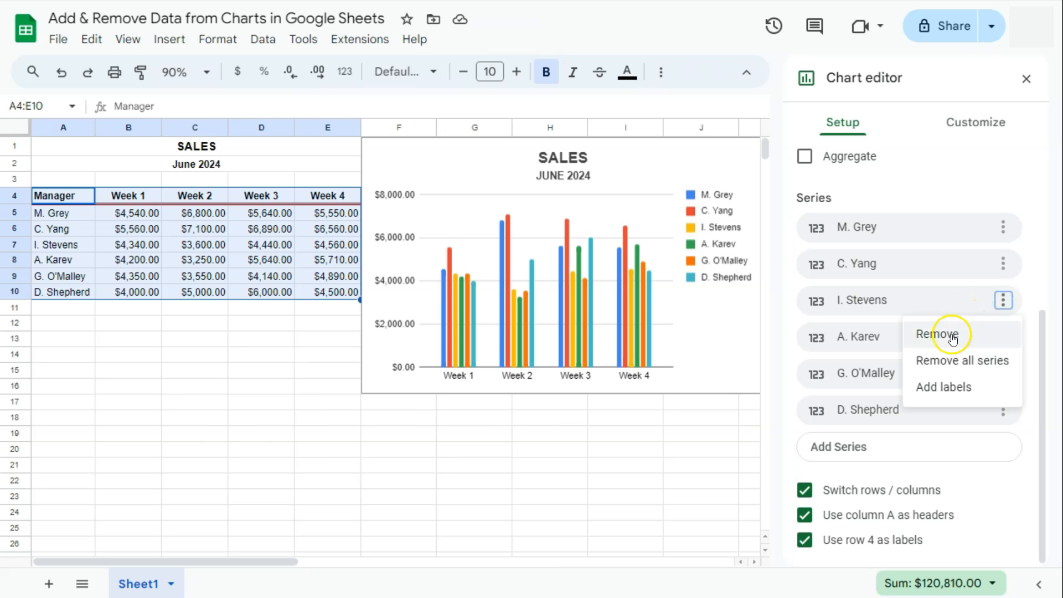
click(937, 335)
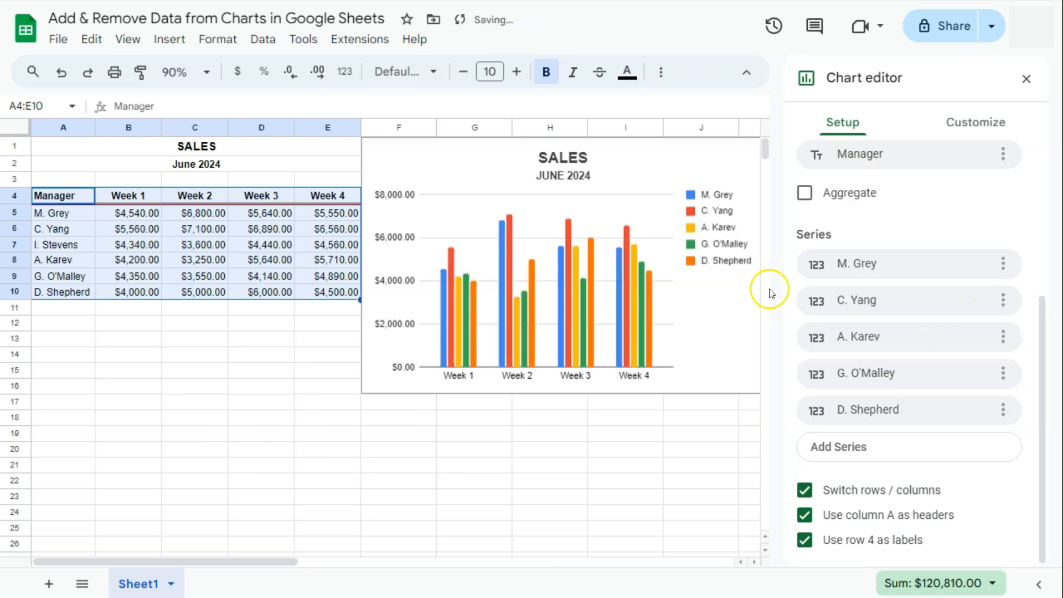
mouse_move(701, 338)
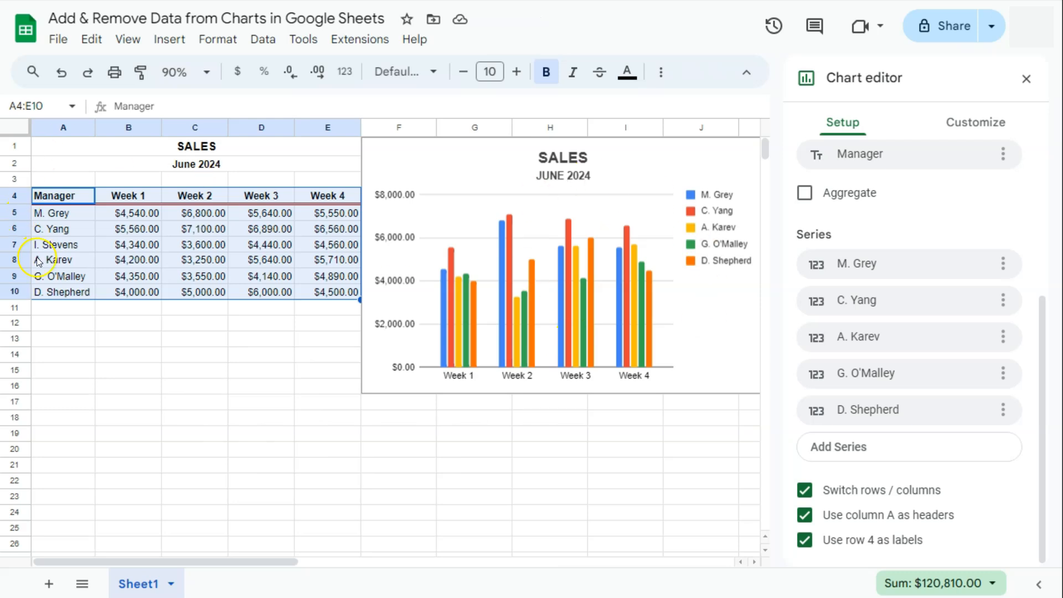
mouse_move(223, 250)
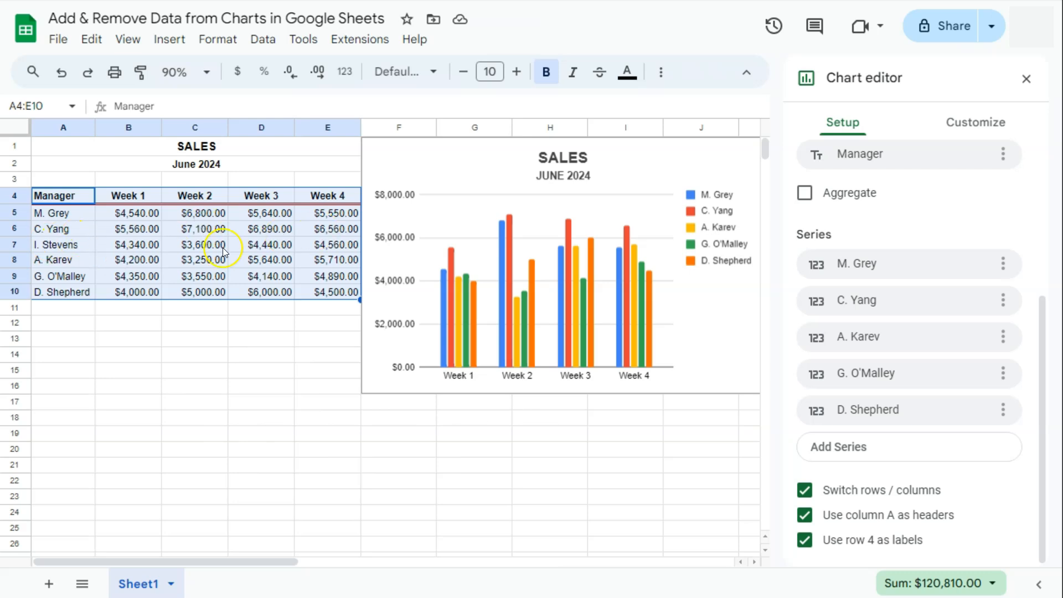
mouse_move(342, 331)
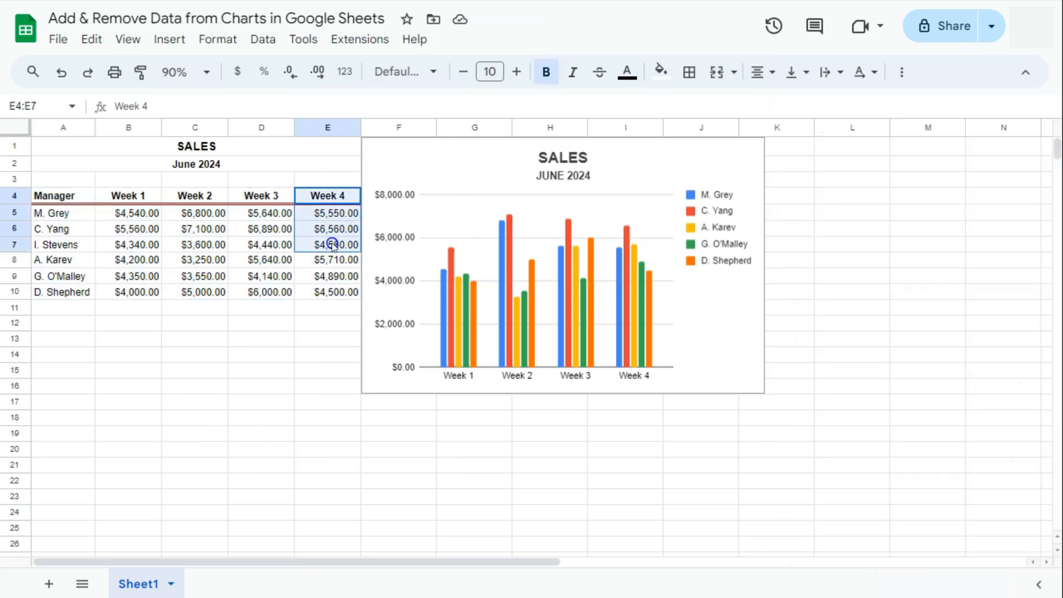
Clear the Week 4 range E4:E10 and deselect it.
drag(327, 212, 341, 292)
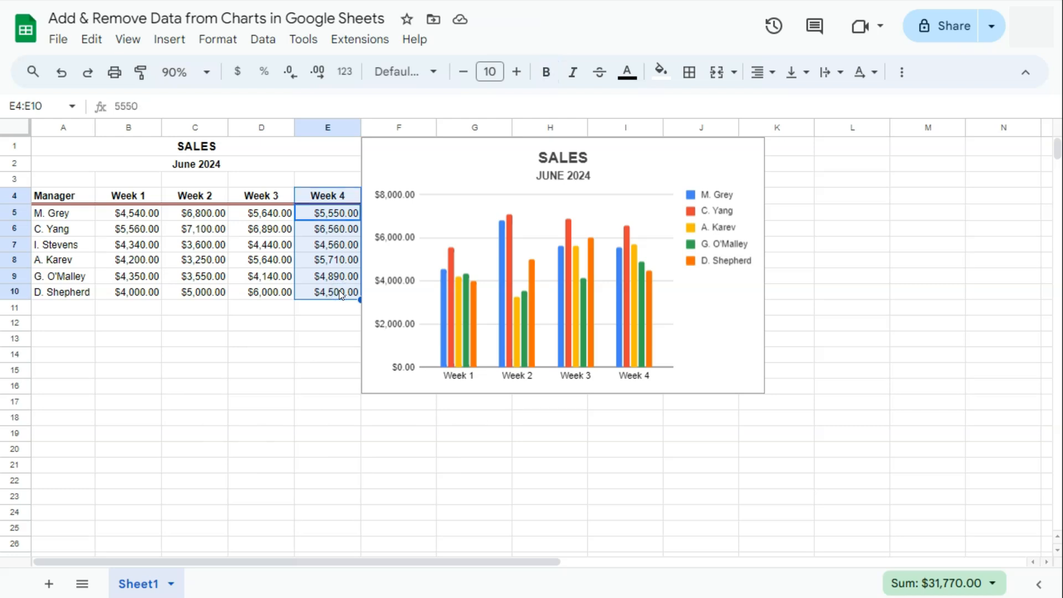
key(Delete)
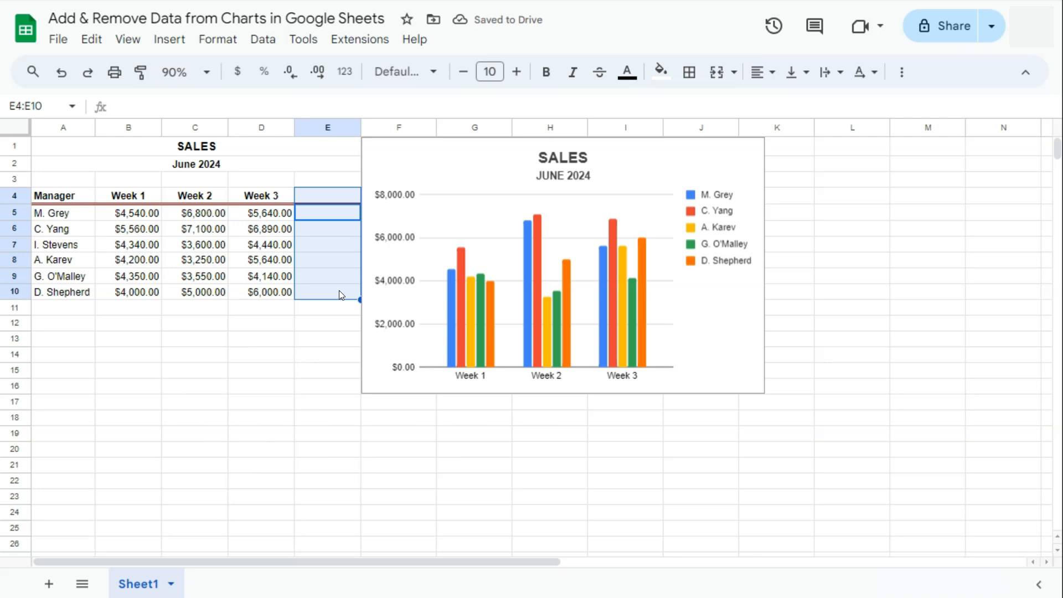
click(327, 196)
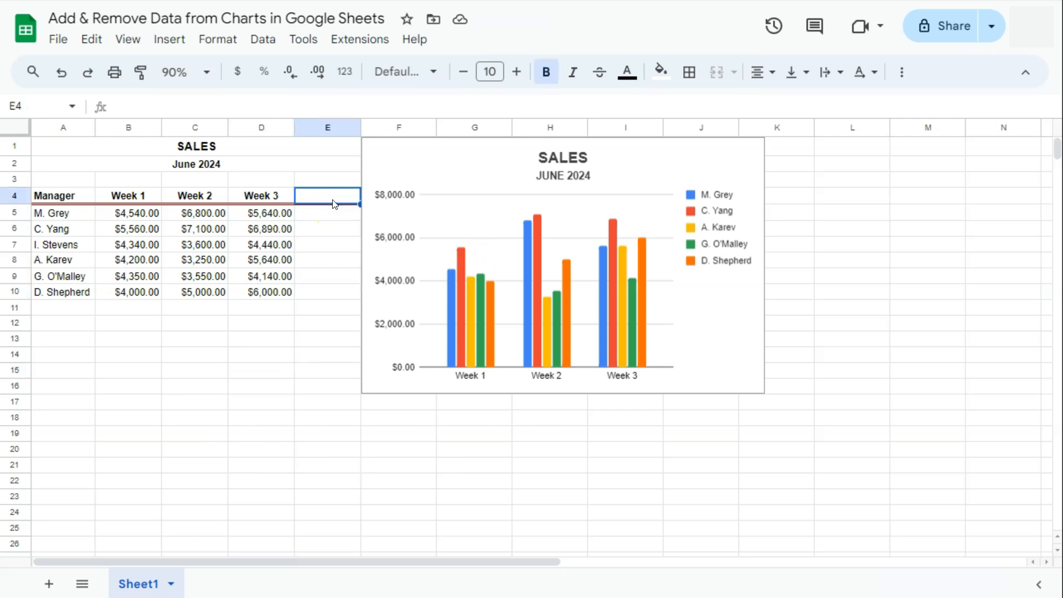